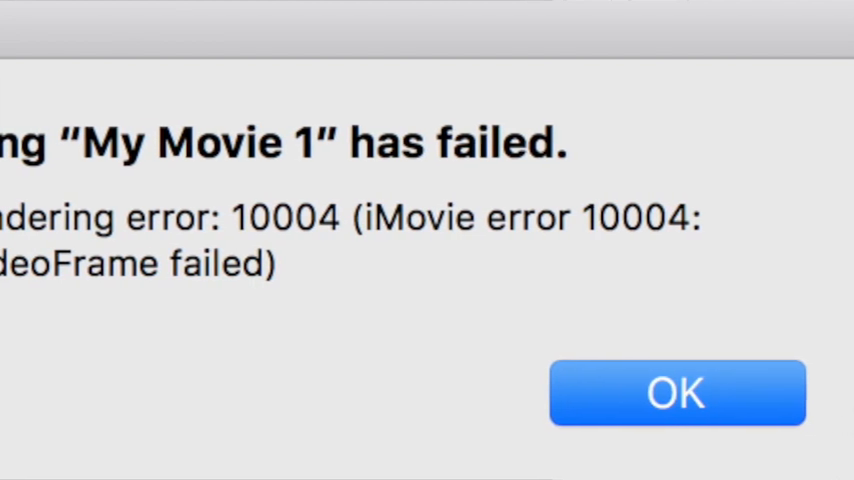
Step: Dismiss the 'Sharing My Movie 1 has failed' rendering error (10004) dialog
click(676, 392)
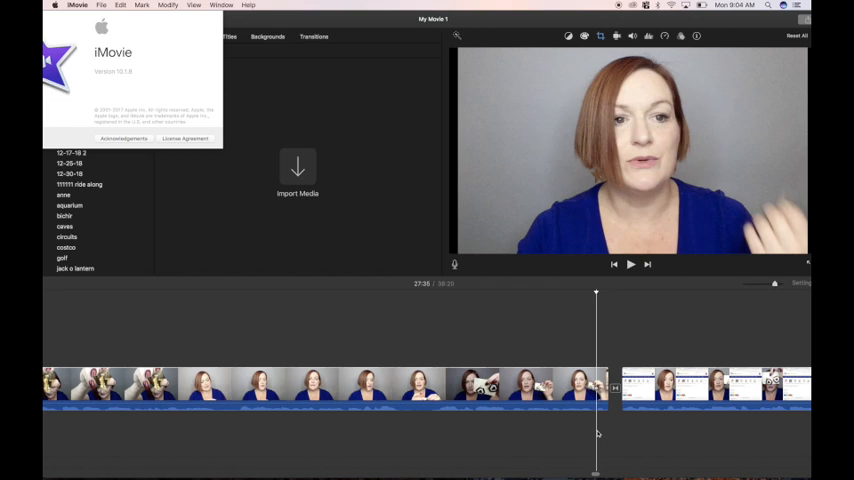
Step: Place the playhead at the talking-head clip's end to preview the glitching transition
click(630, 264)
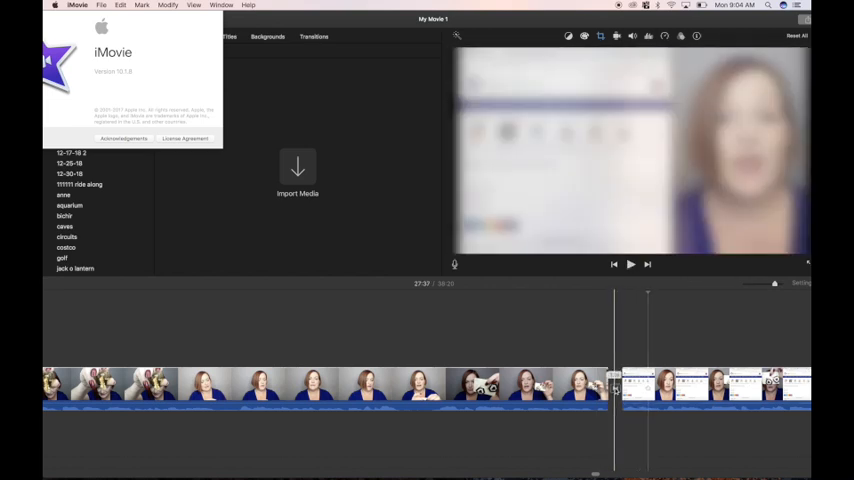
click(630, 264)
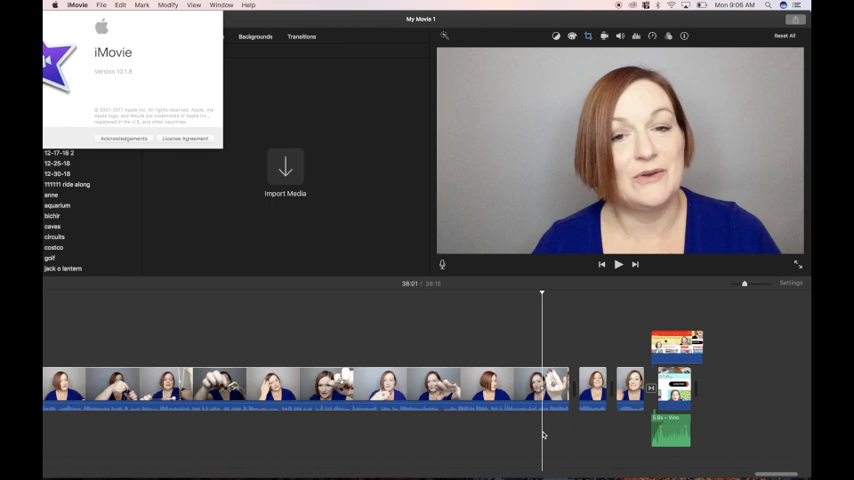
Step: Jump the playhead near the timeline's end to play the final talking-head footage
click(618, 264)
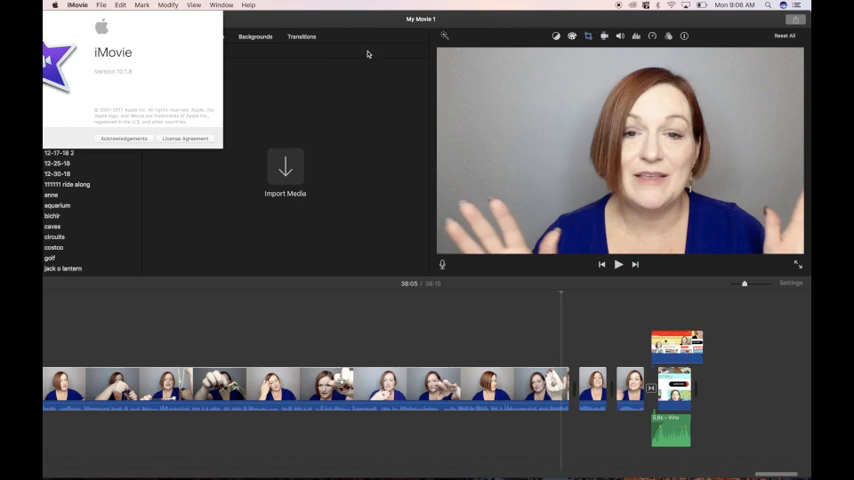
mouse_move(78, 16)
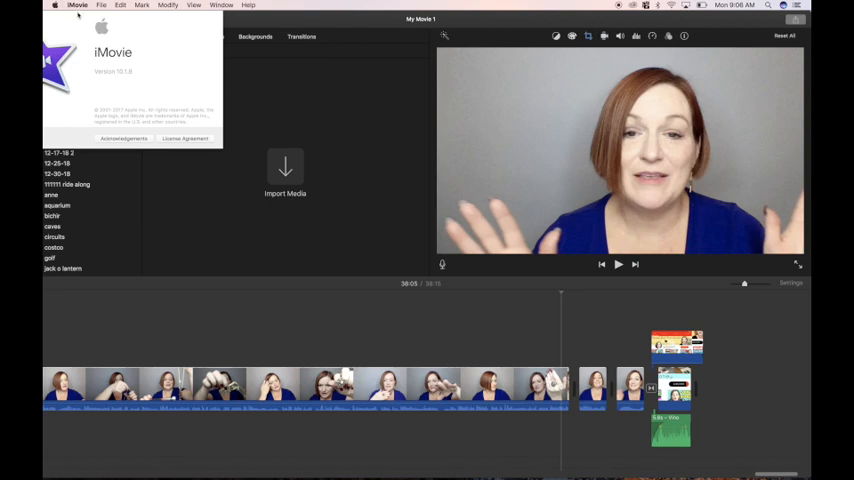